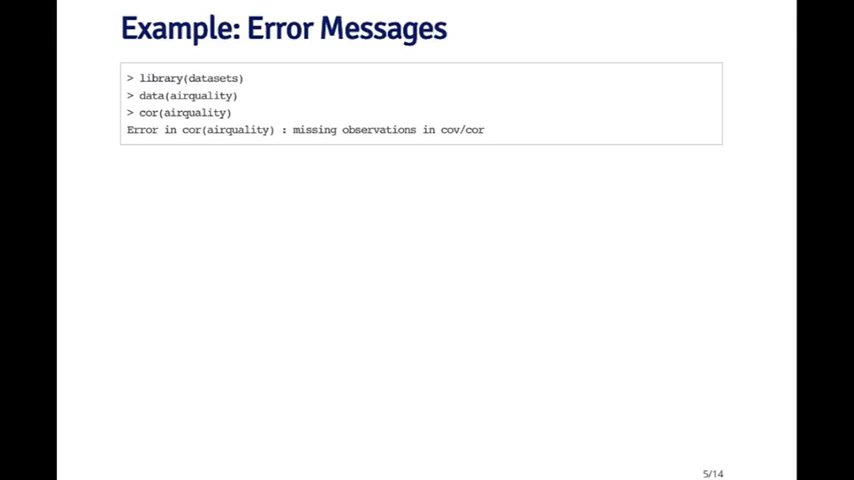
# Step: Advance through the remaining slides to slide 14/14, "Places to Turn" (class board, r-help, mailing lists)
pyautogui.press('Right')
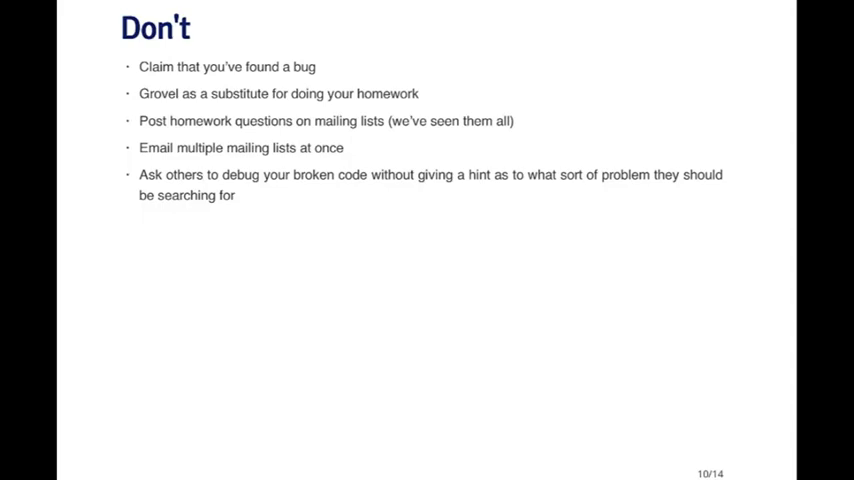
pyautogui.press('Right')
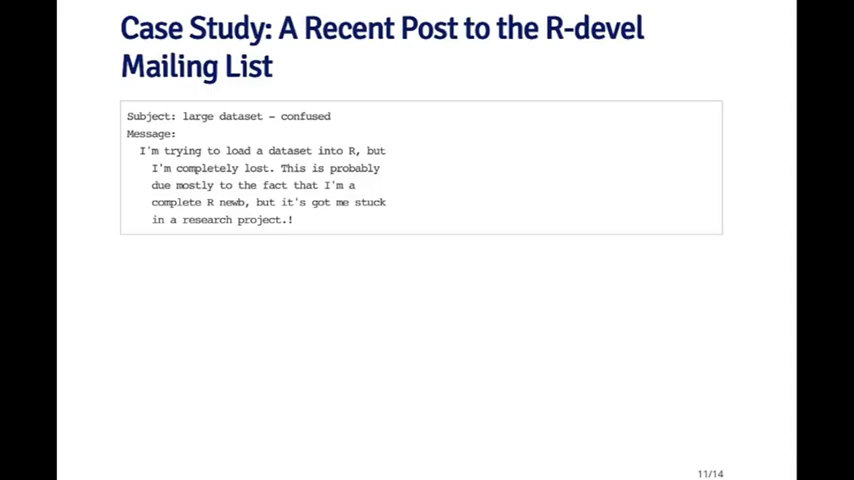
pyautogui.press('Right')
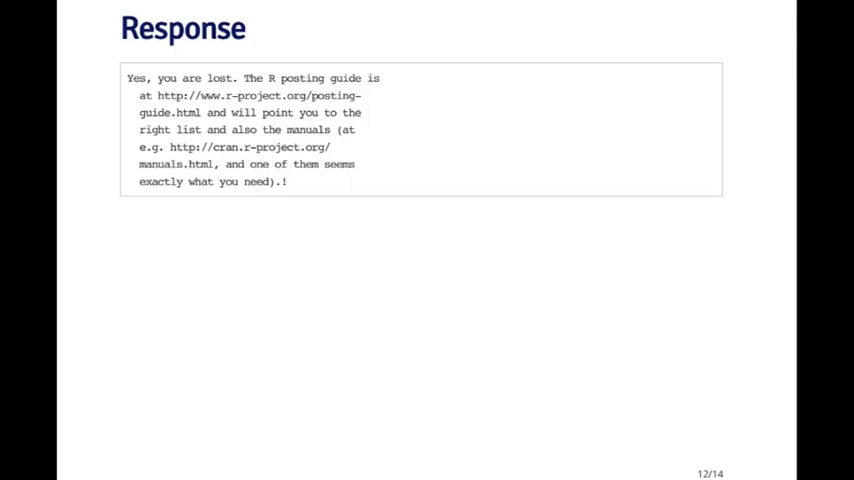
pyautogui.press('Right')
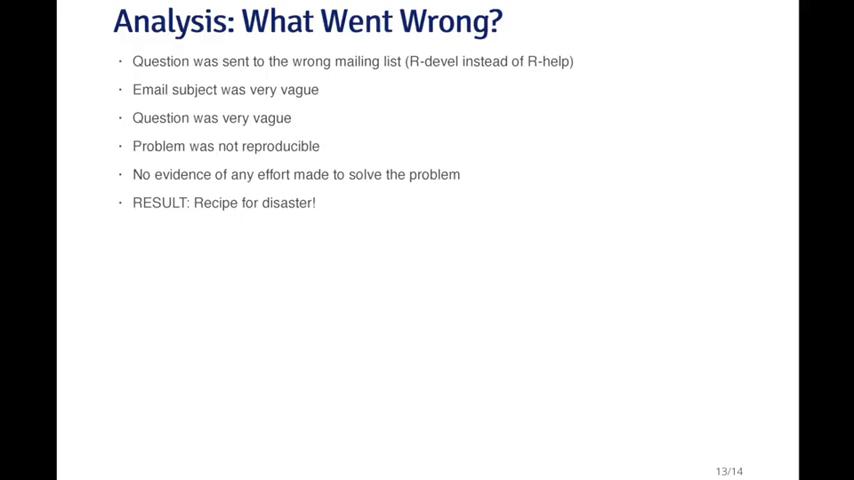
pyautogui.press('Right')
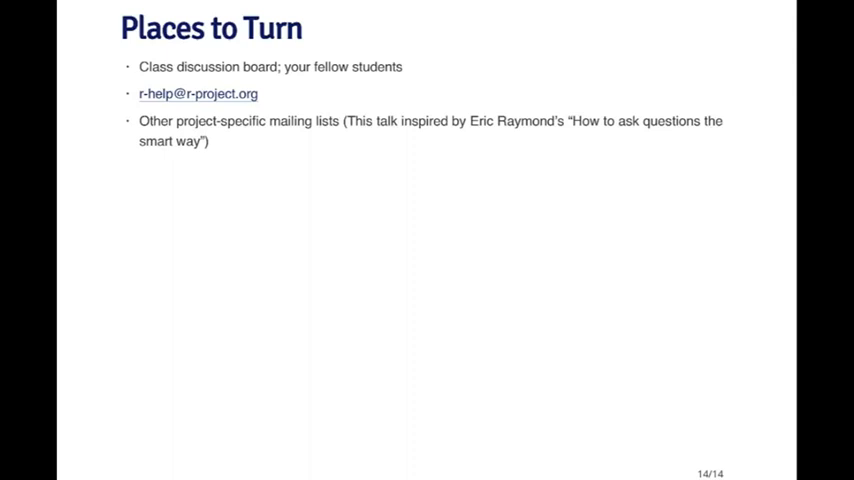